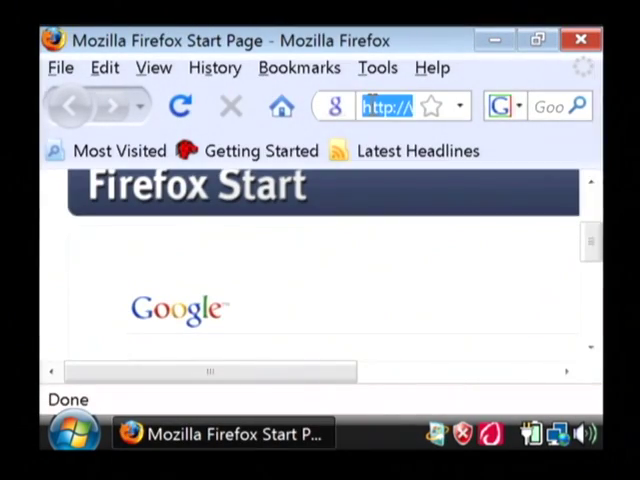
- Close Firefox and return to the desktop, typing 'python' along the way
text(python)
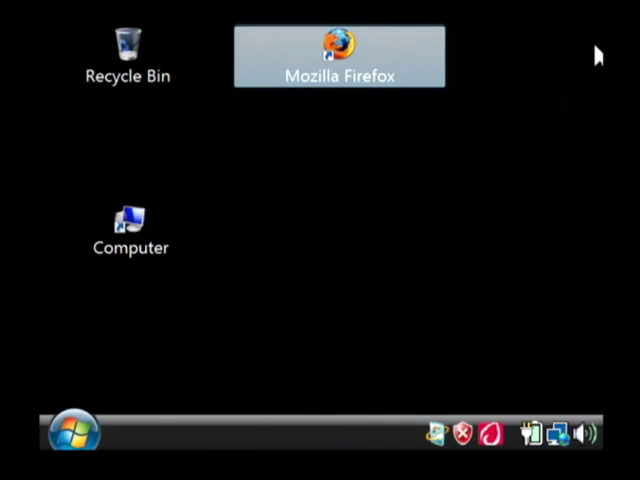
mouse_move(148, 340)
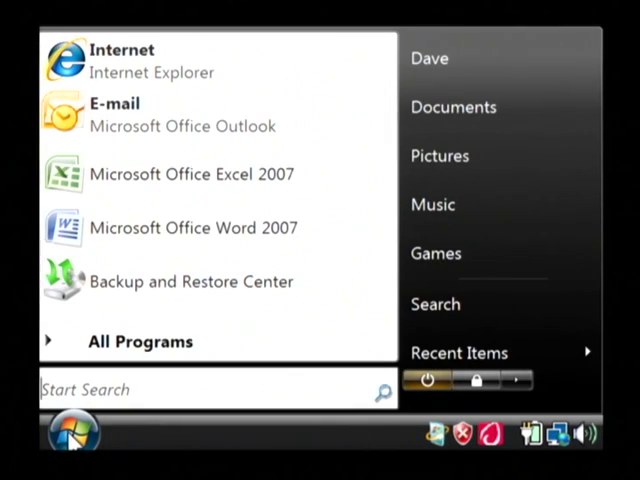
- Launch Python (command line) from Start > All Programs > Python 2.6
click(140, 340)
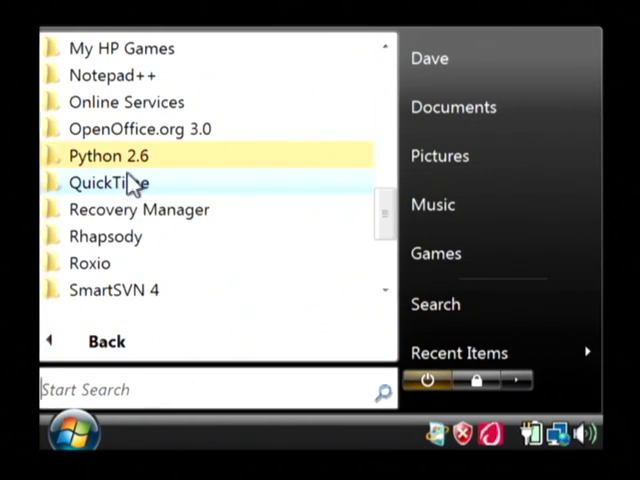
click(108, 156)
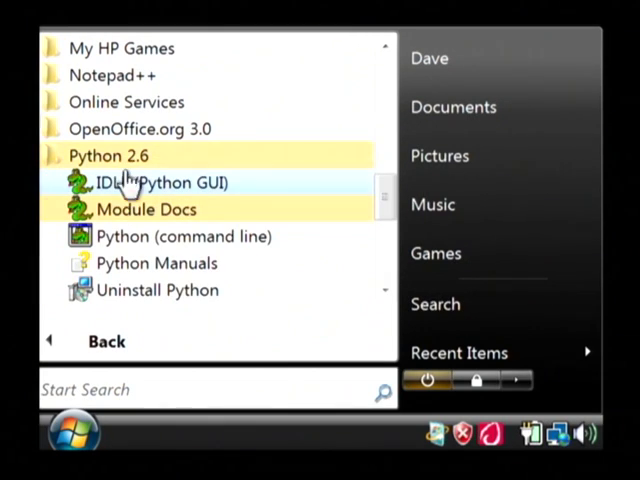
mouse_move(170, 236)
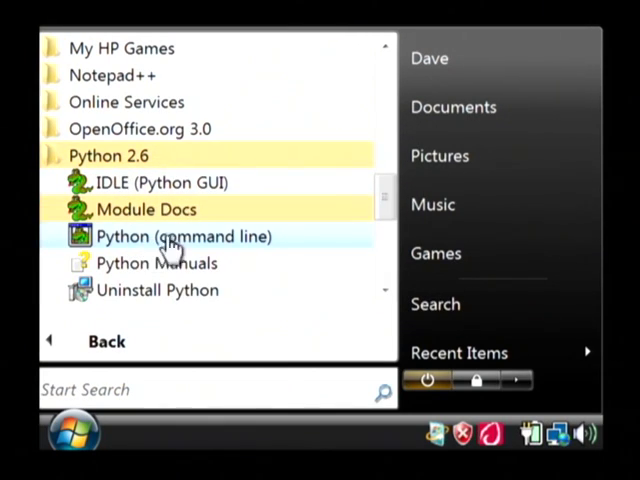
click(184, 236)
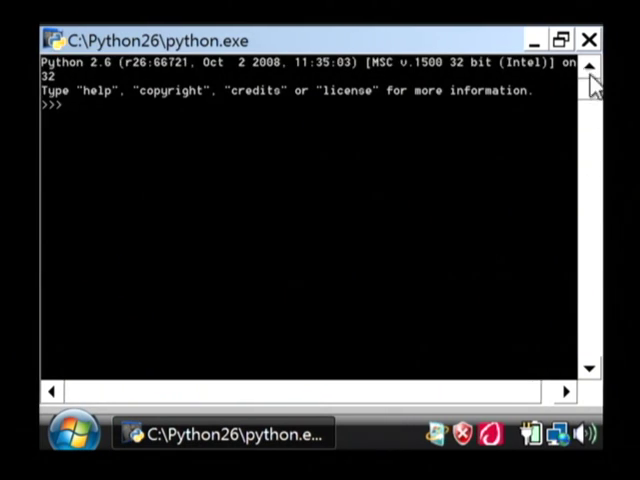
mouse_move(390, 224)
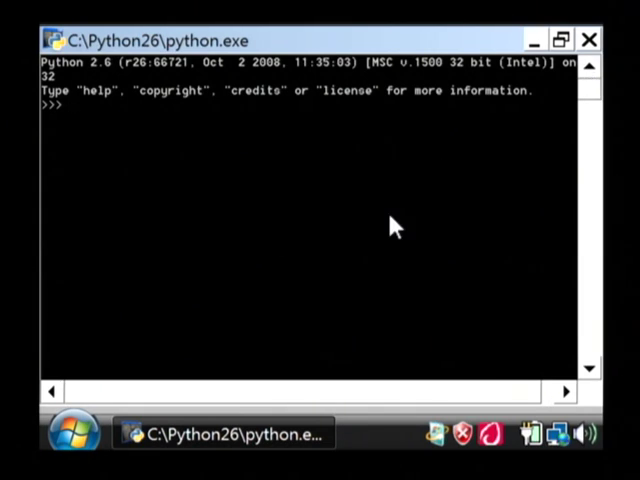
- Submit an empty line at the >>> prompt to get a fresh prompt
key(Return)
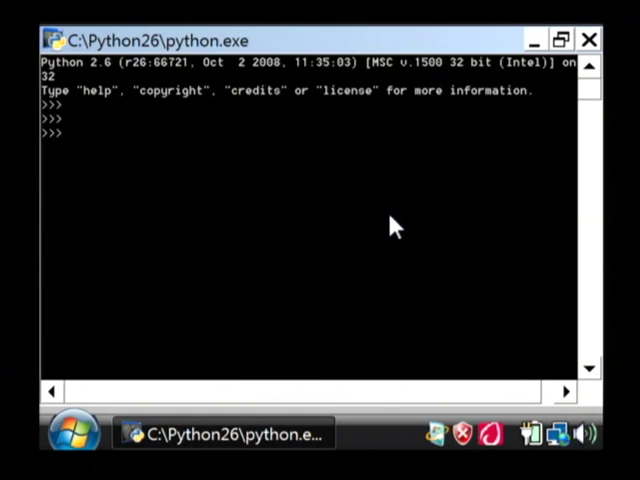
- Enter the loop header 'for i in range(0, 20):' and start its body
text(f)
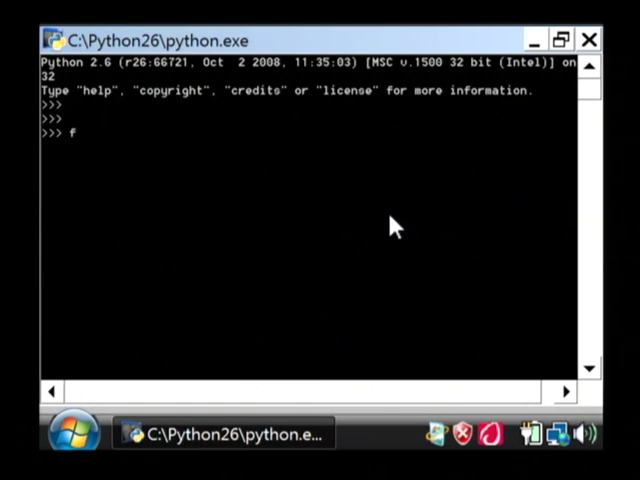
text(or i in)
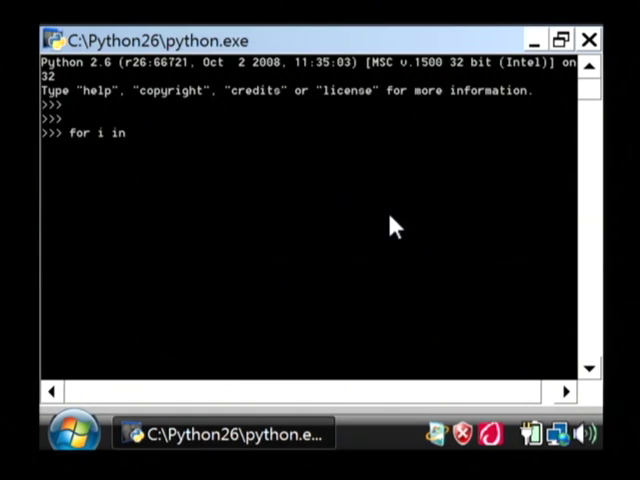
text(range(0, 20))
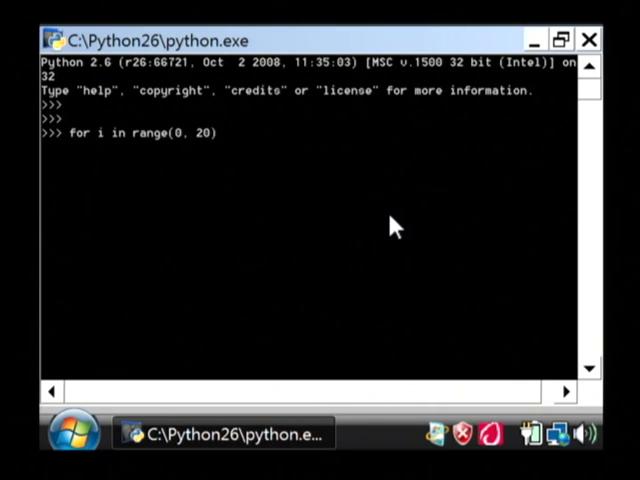
text(:)
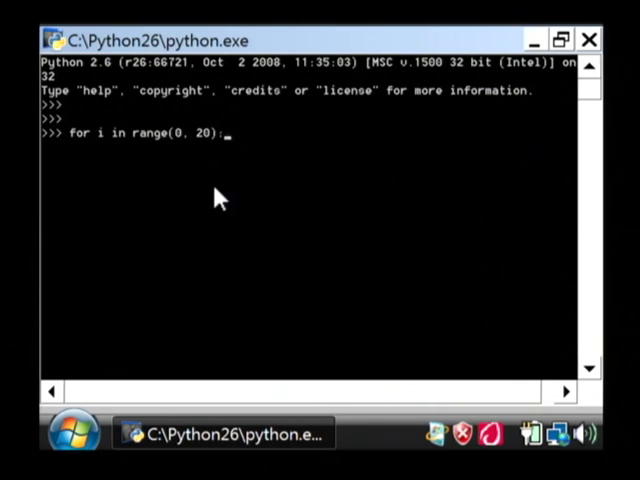
mouse_move(148, 156)
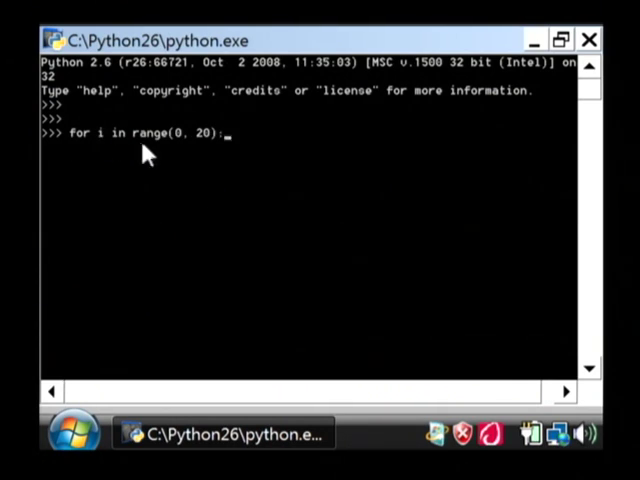
mouse_move(180, 160)
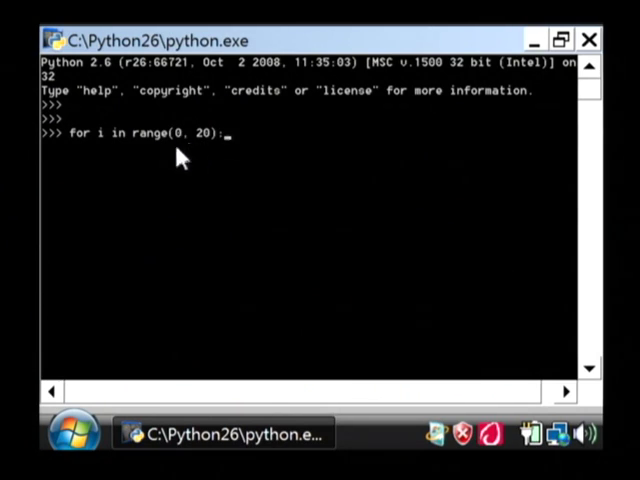
mouse_move(128, 172)
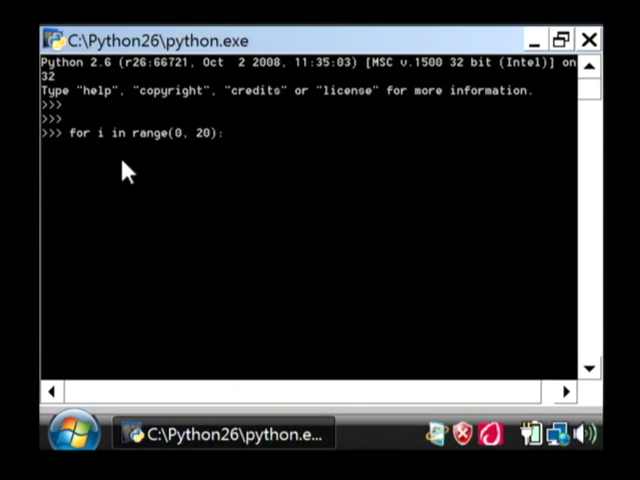
mouse_move(222, 160)
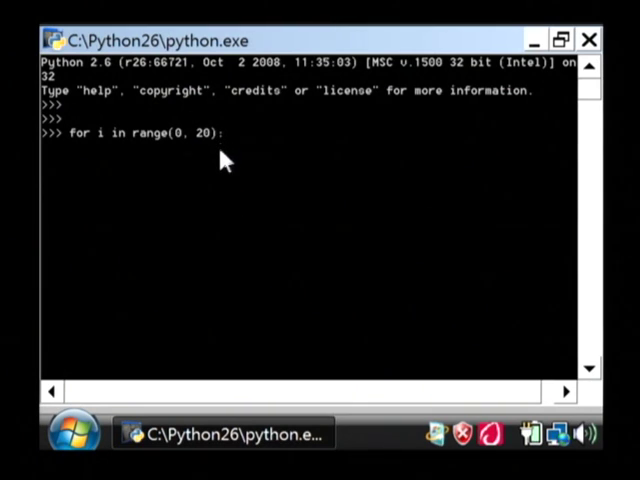
key(Return)
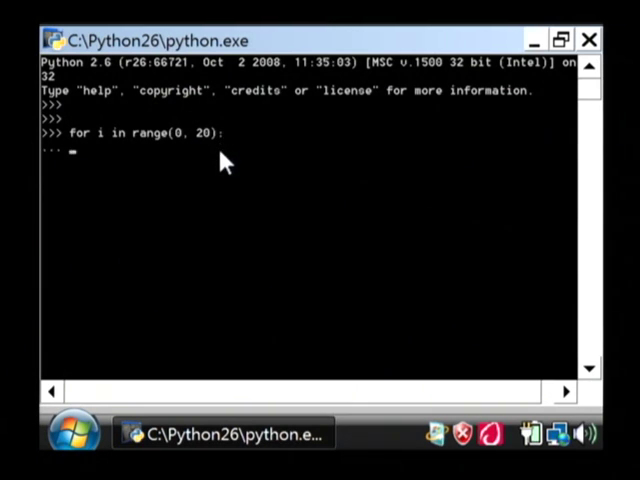
mouse_move(120, 164)
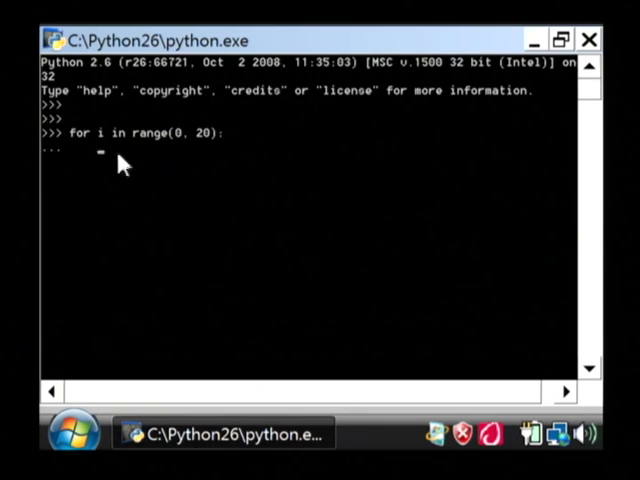
- Begin the loop body with 'print "Hello!" + str(i)'
text(print)
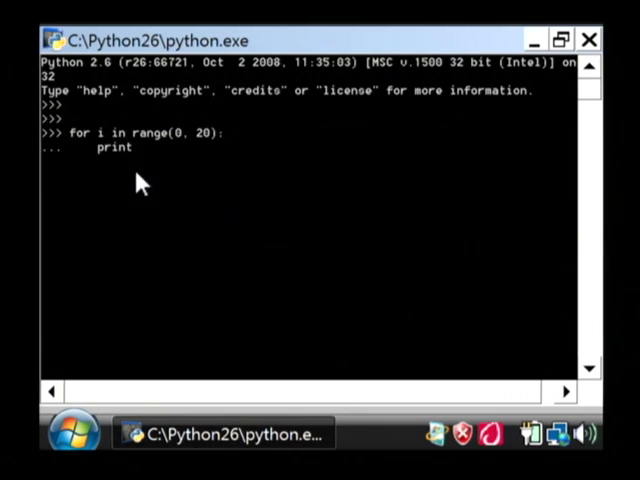
text("Hello!)
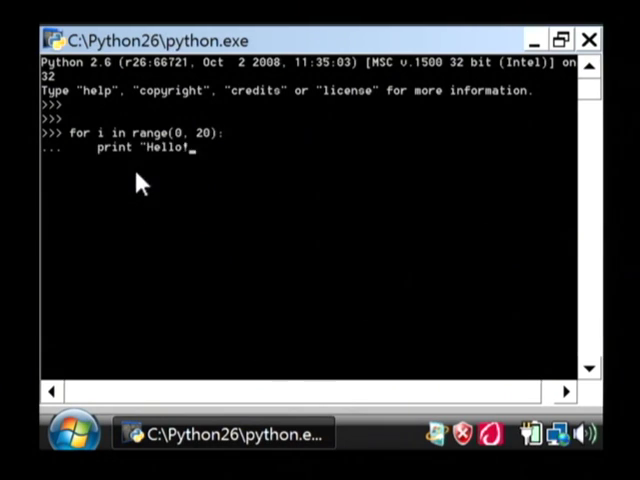
text(!)
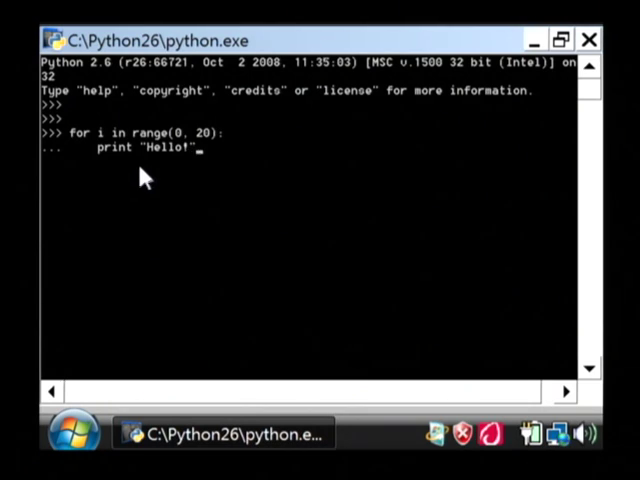
mouse_move(128, 172)
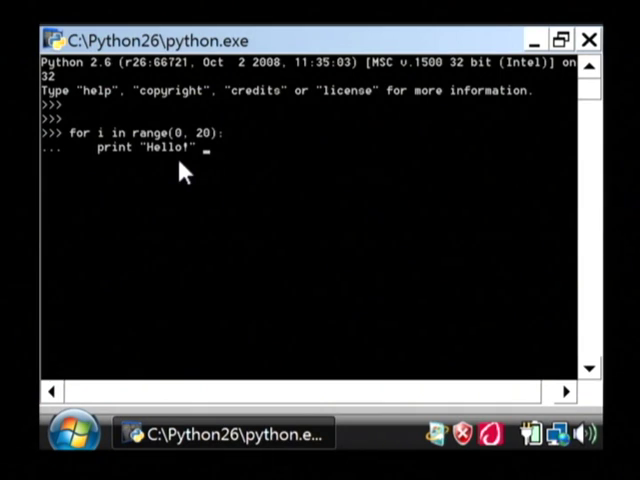
text(+)
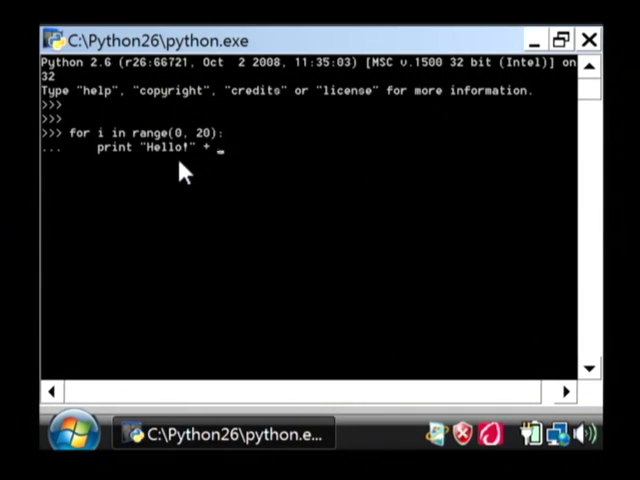
text(str)i))
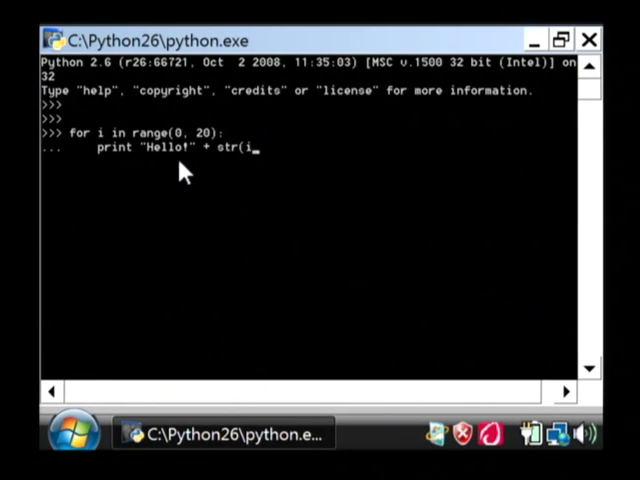
text())
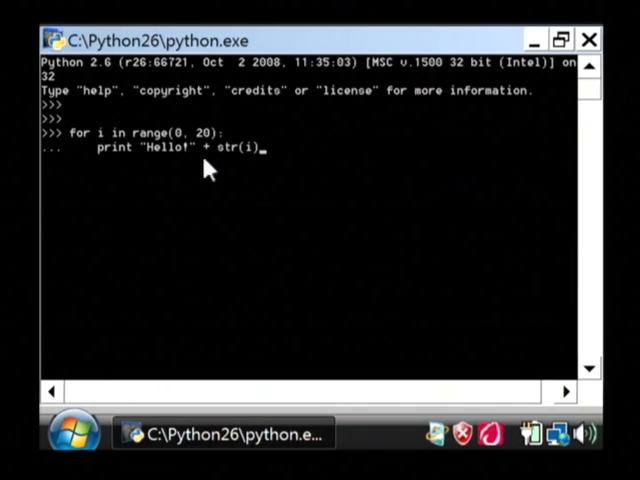
mouse_move(176, 168)
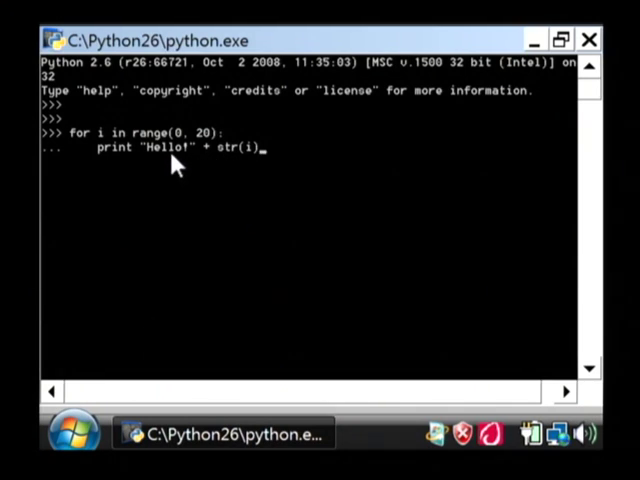
- Complete the line with '+ " I times 20 =" + (str(i * 20))'
text(+ ")
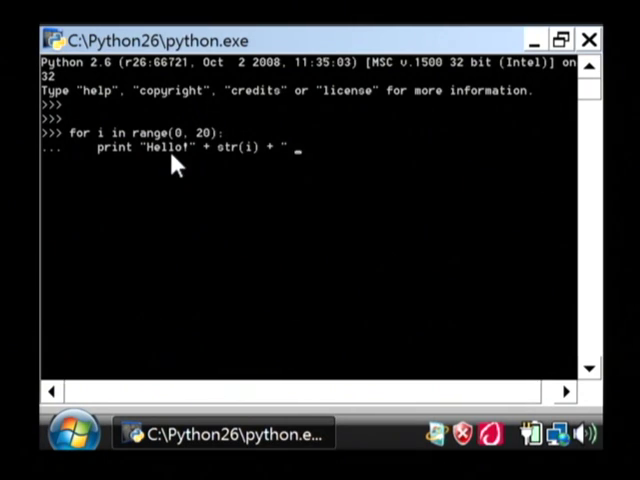
text(I times 20)
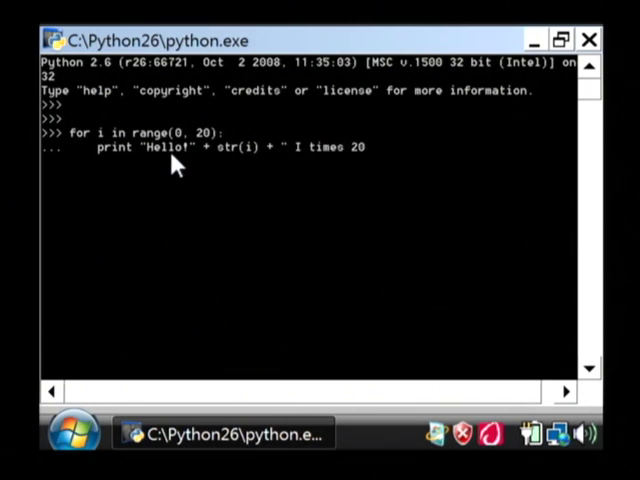
text(=)
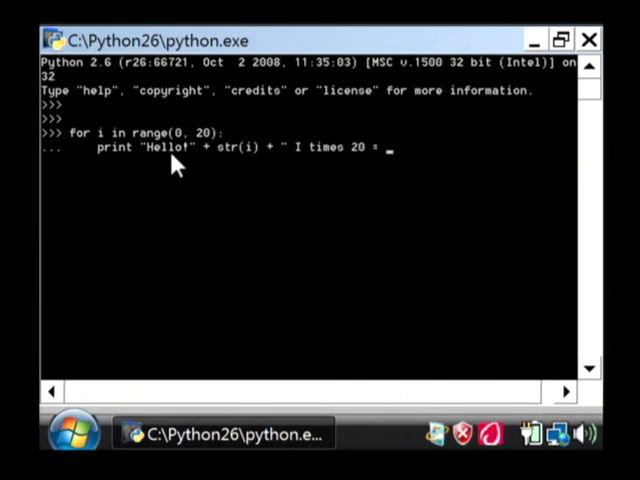
text(")
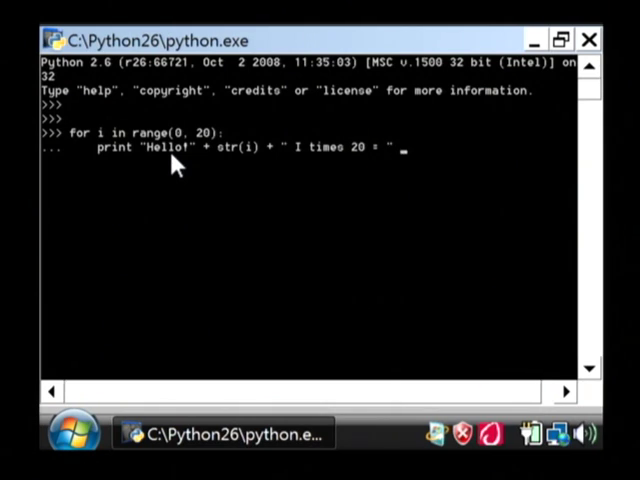
text(+ ()
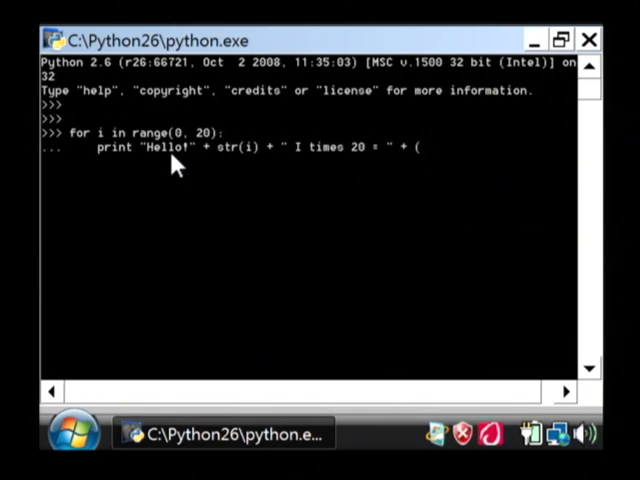
text(str(u)
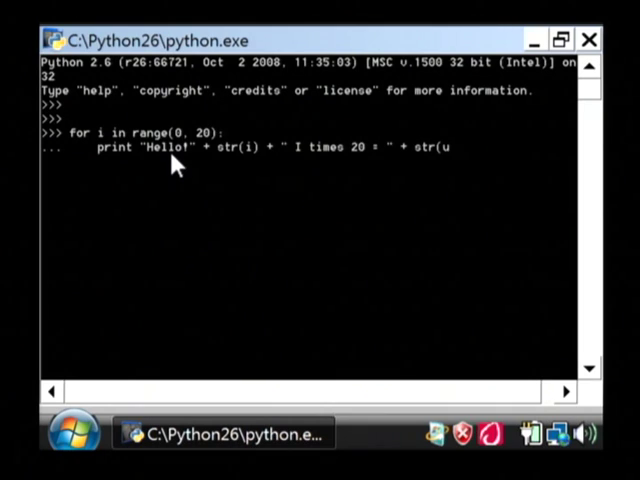
text(i * 20))
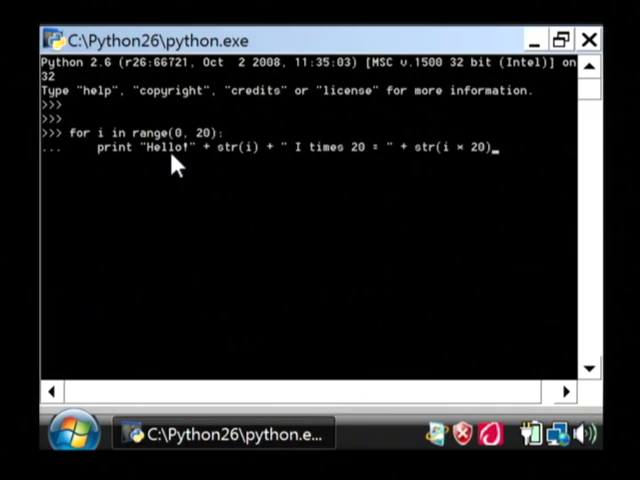
mouse_move(456, 172)
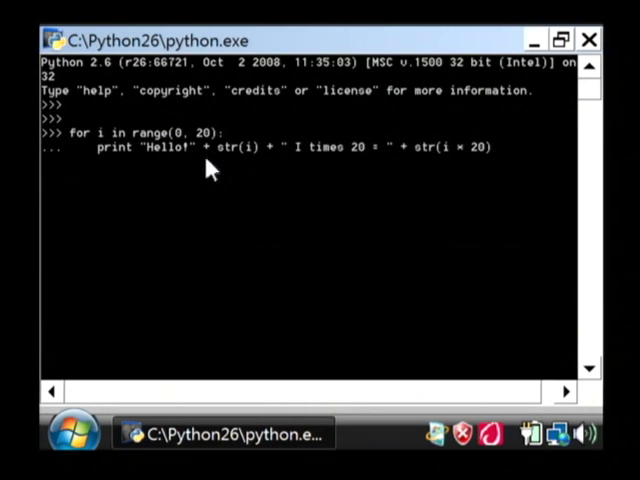
mouse_move(240, 160)
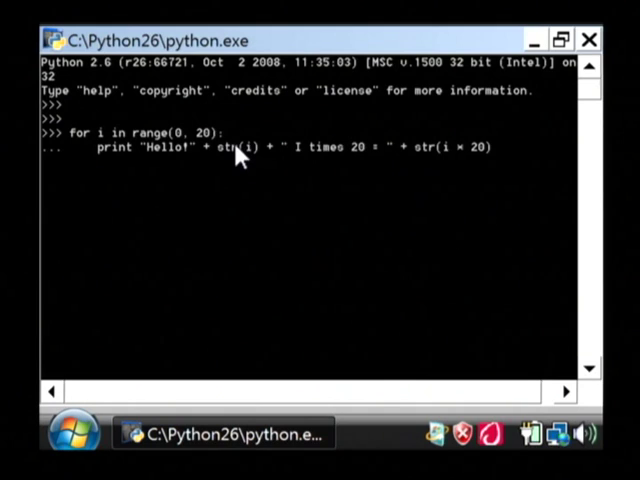
mouse_move(358, 168)
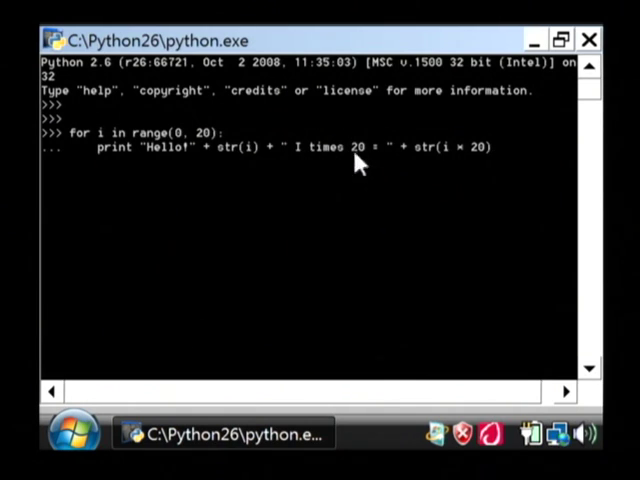
mouse_move(464, 178)
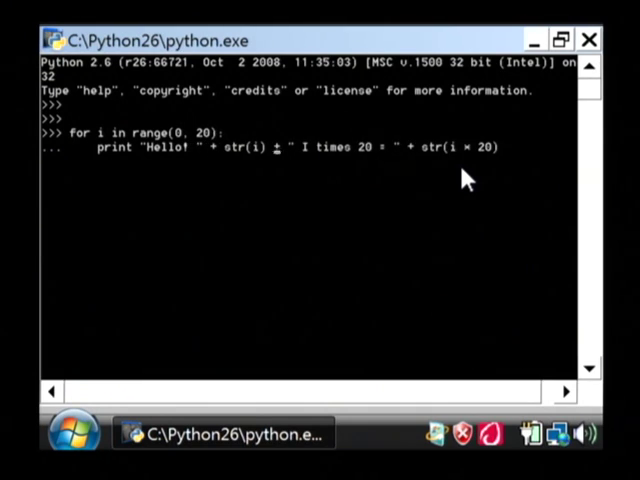
- Run the loop, printing 'Hello! 0 I times 20 = 0' through '19 ... = 380'
key(Return)
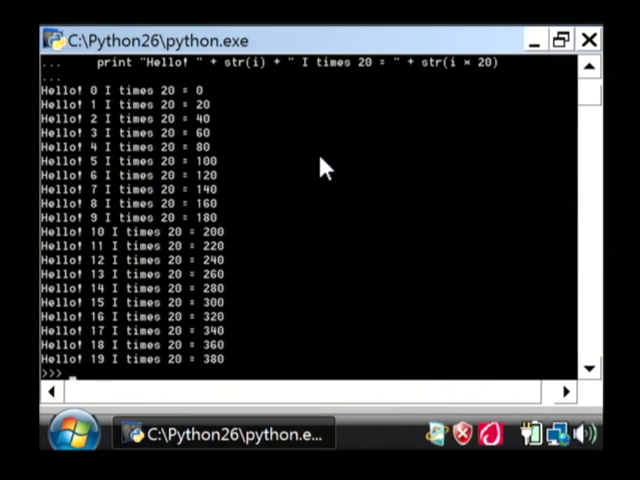
mouse_move(120, 318)
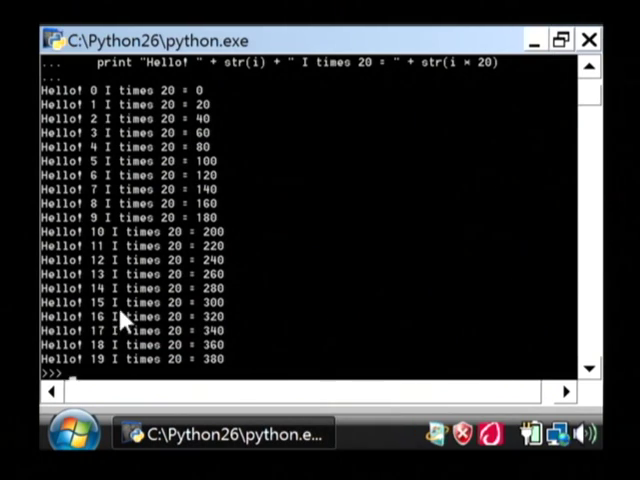
mouse_move(76, 120)
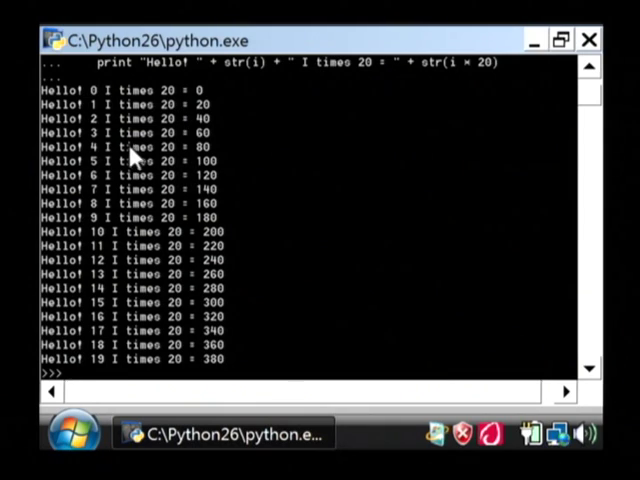
mouse_move(232, 268)
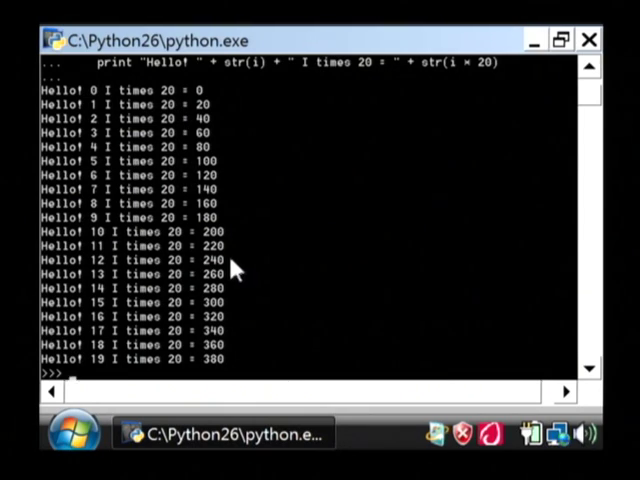
mouse_move(252, 280)
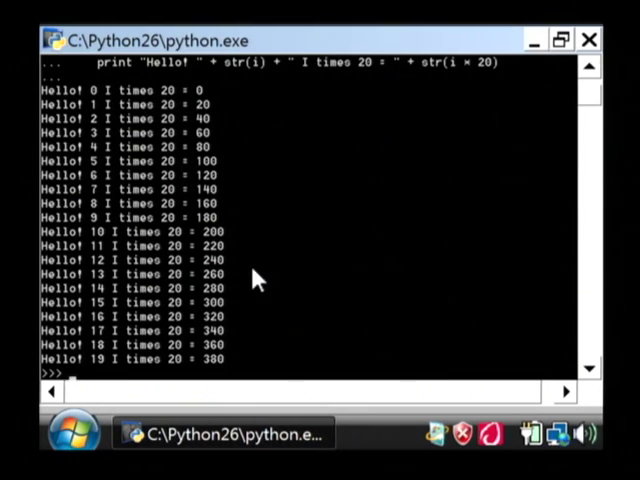